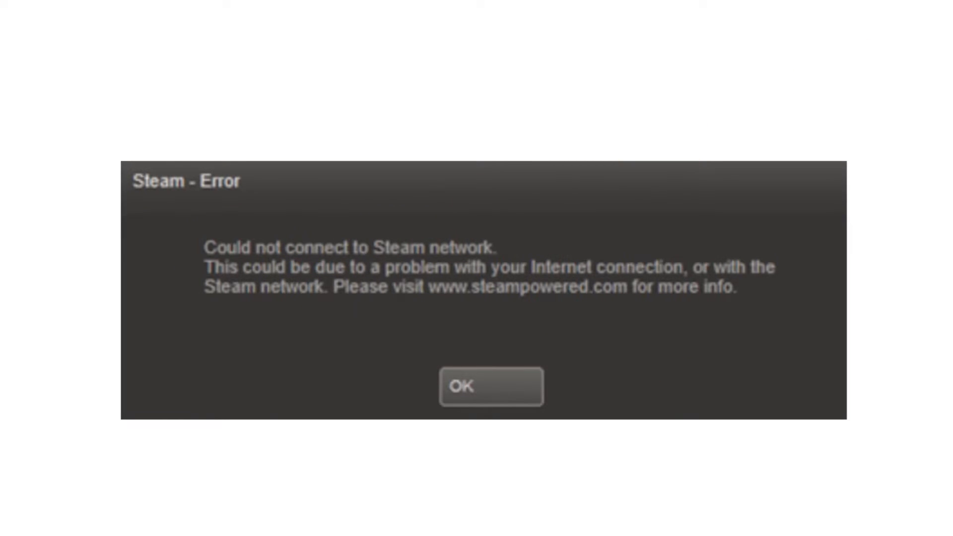
Dismiss Steam's 'could not connect to Steam network' error and close the Steam window.
left_click(489, 386)
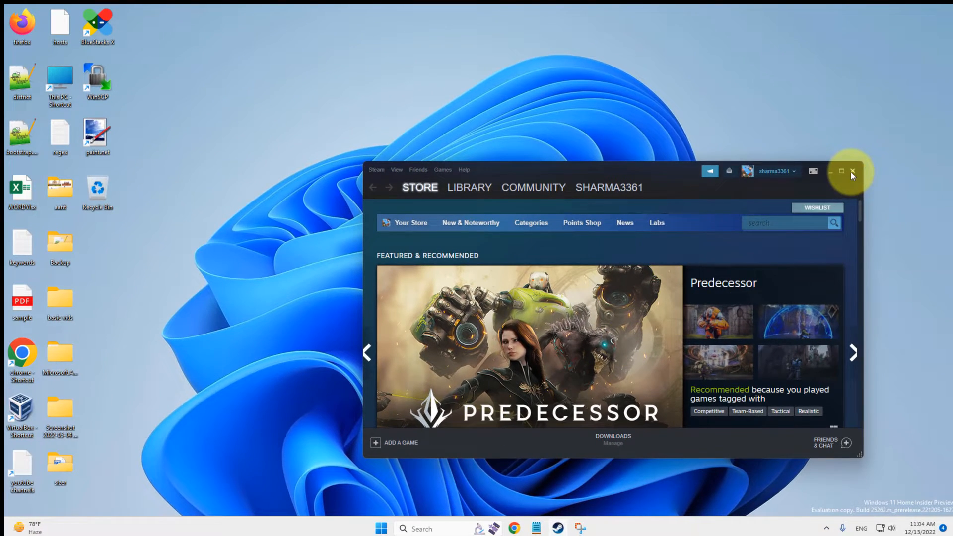
left_click(852, 171)
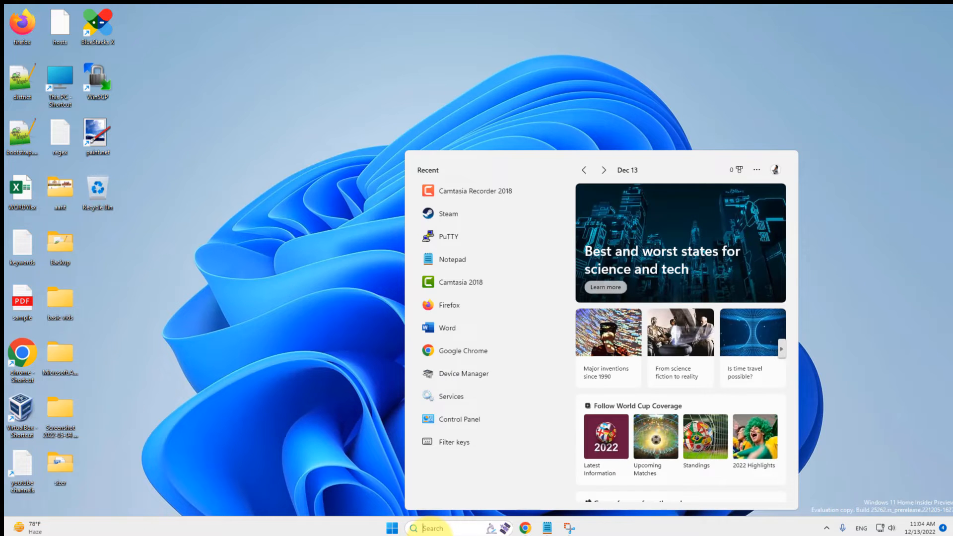
Launch Task Manager from search and review the process list for Steam Client WebHelper entries.
type("task manag")
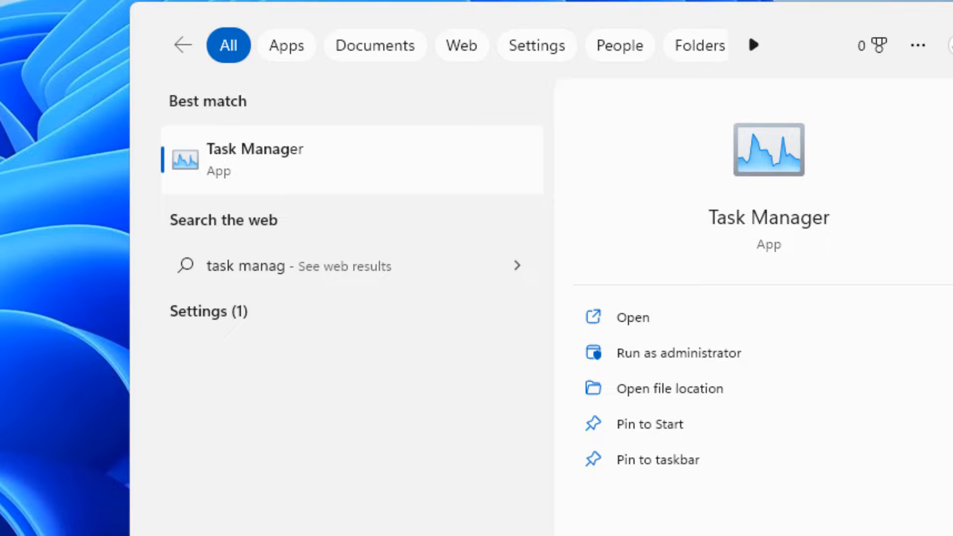
left_click(255, 159)
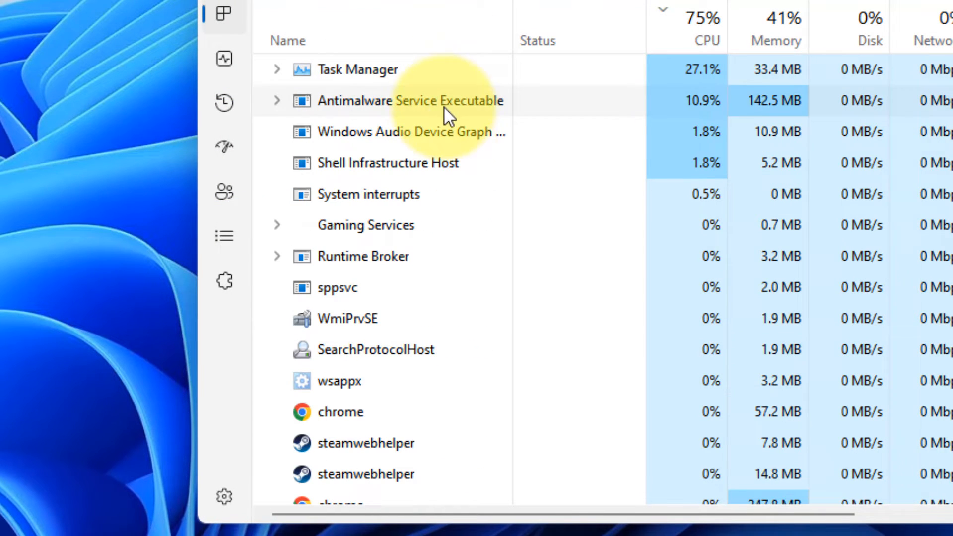
scroll("down", 3)
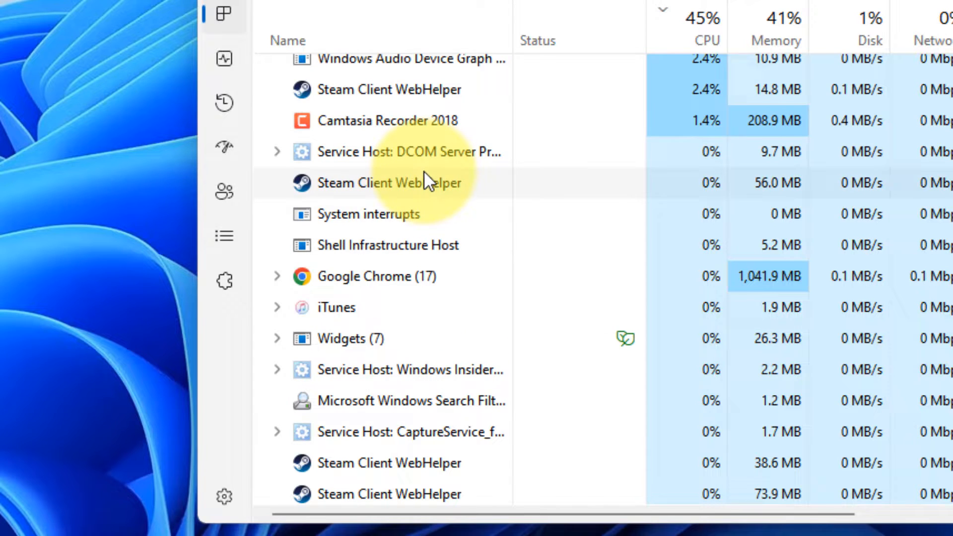
scroll("down", 3)
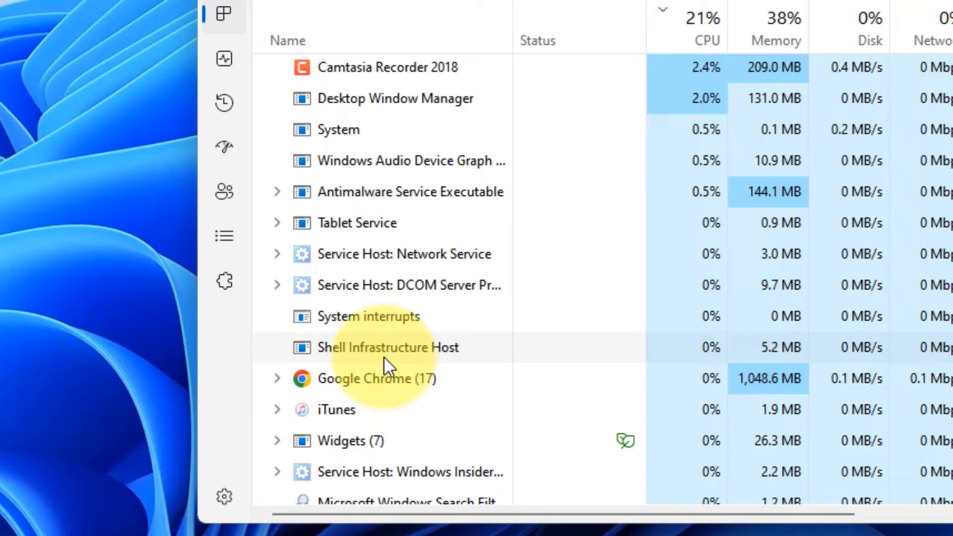
scroll("down", 3)
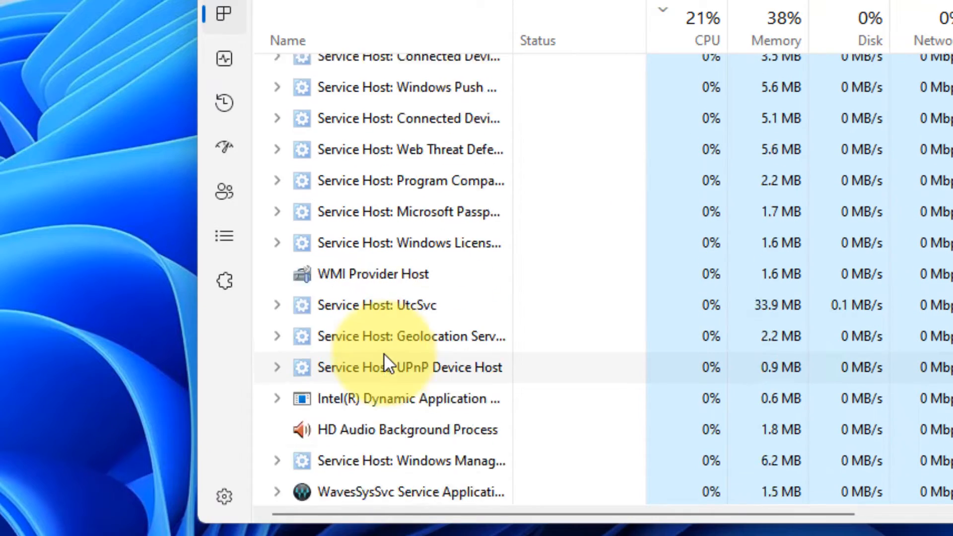
scroll("down", 3)
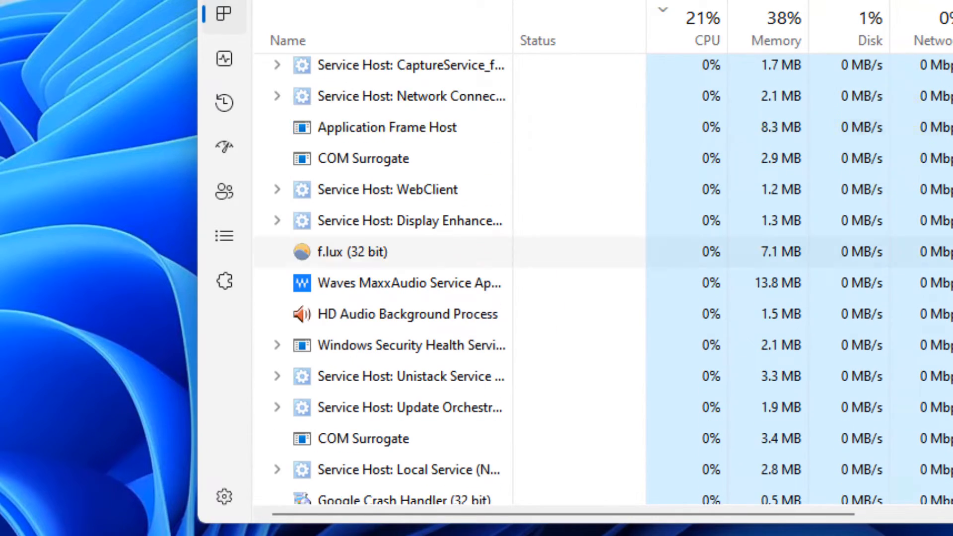
scroll("down", 3)
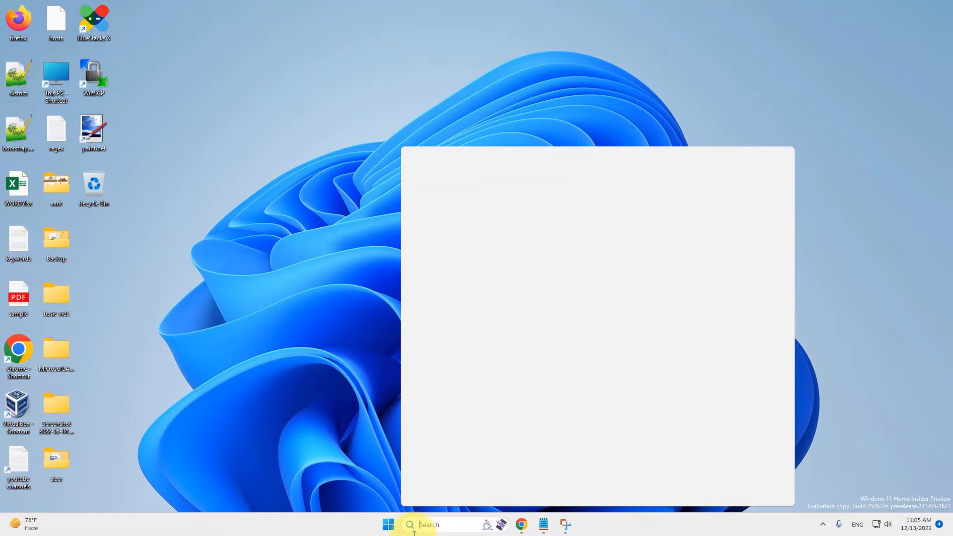
Create a desktop shortcut from the Steam entry in its Start Menu file location.
type("steam")
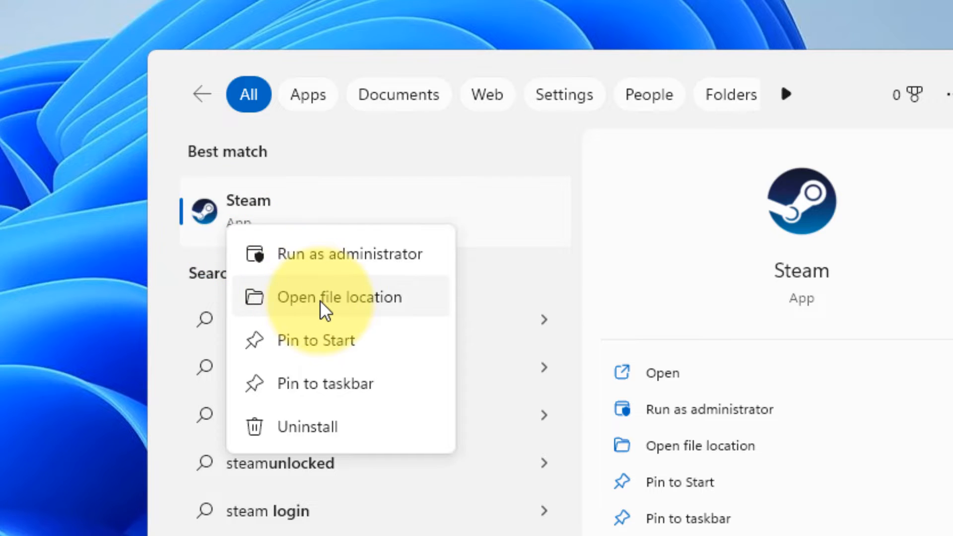
left_click(339, 296)
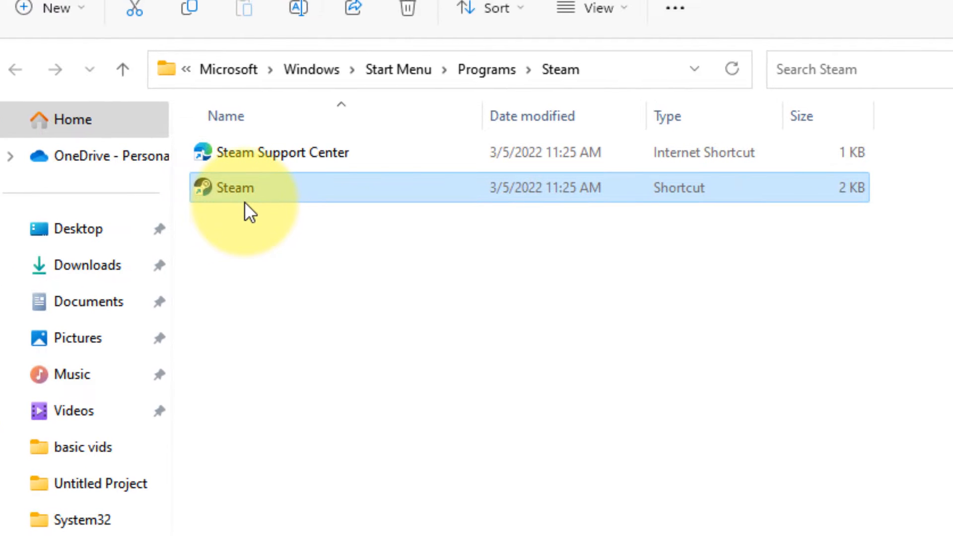
right_click(232, 188)
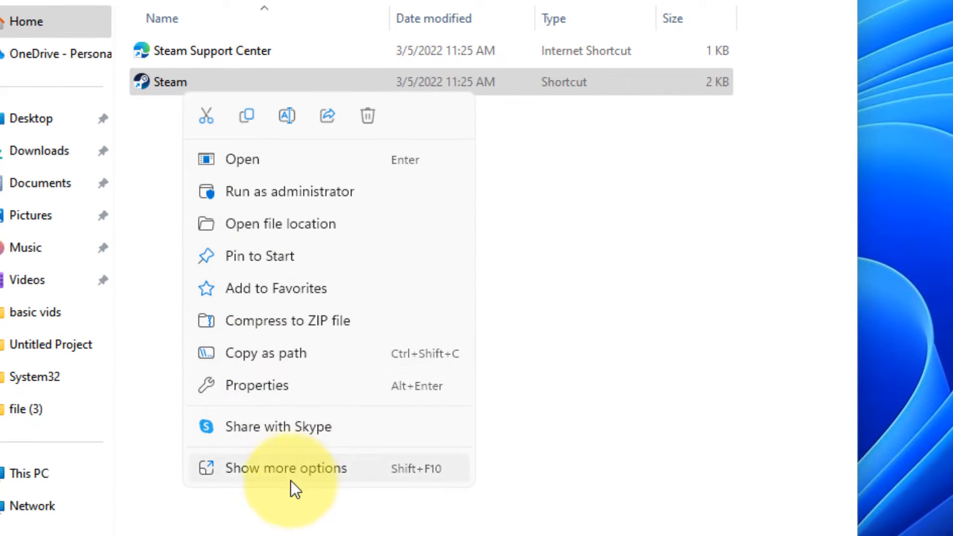
left_click(286, 467)
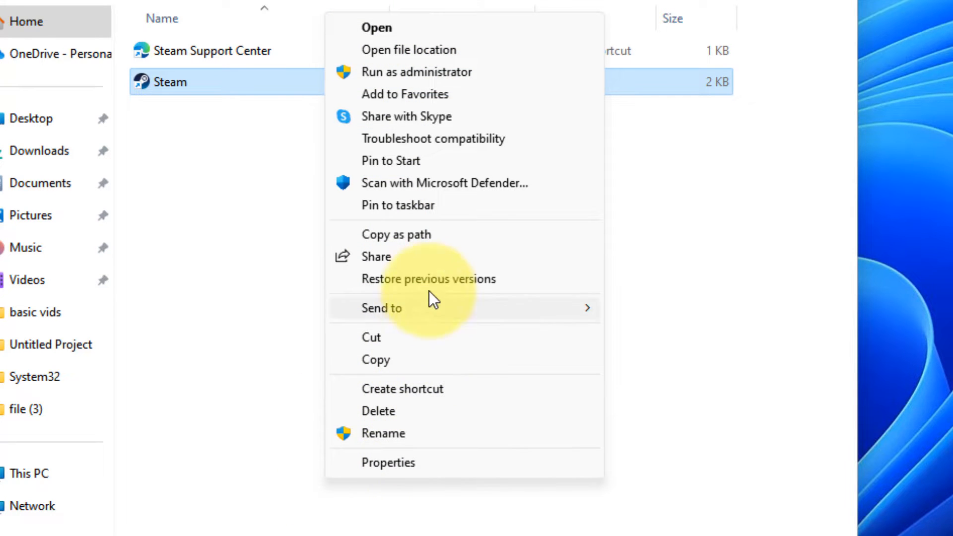
left_click(402, 388)
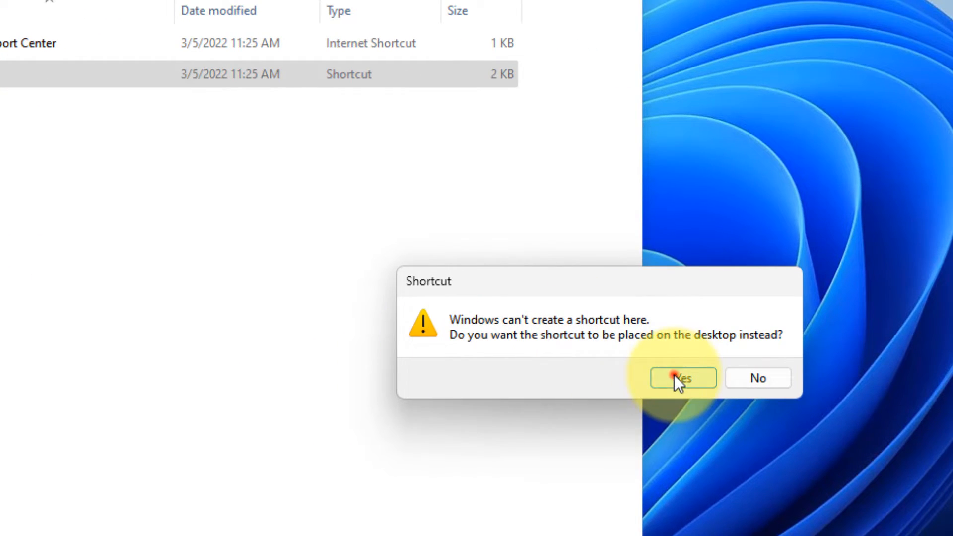
left_click(682, 377)
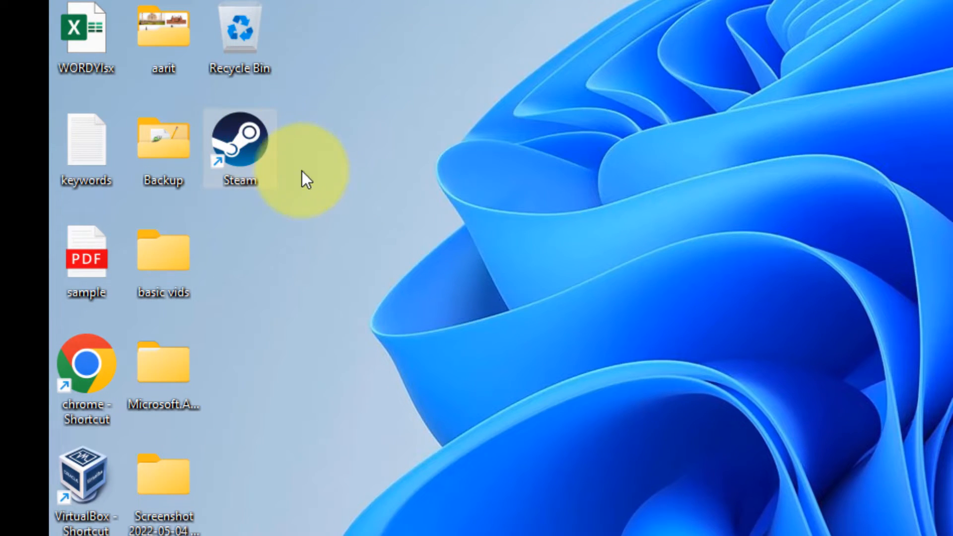
Append the -TCP launch option after Steam.exe in the desktop shortcut's Target field.
right_click(239, 140)
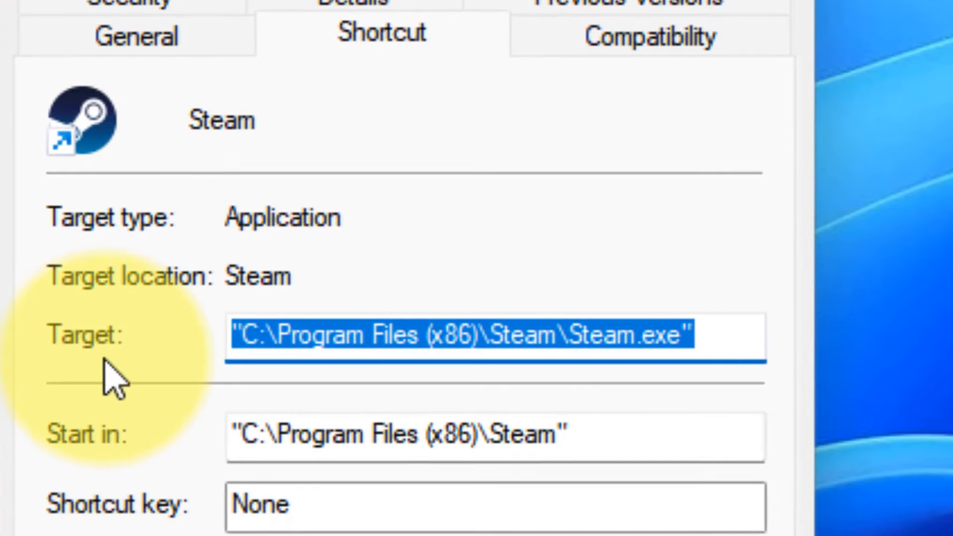
left_click(699, 336)
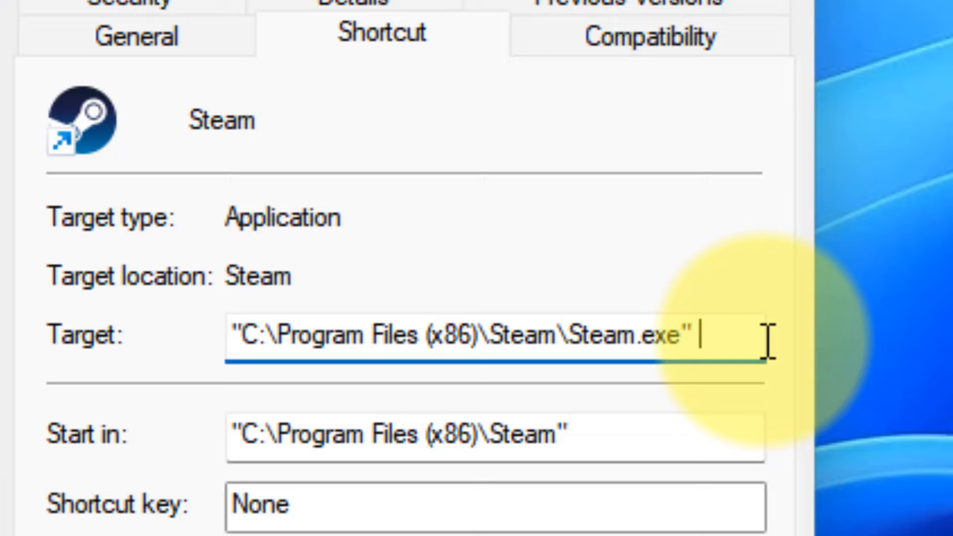
type("-")
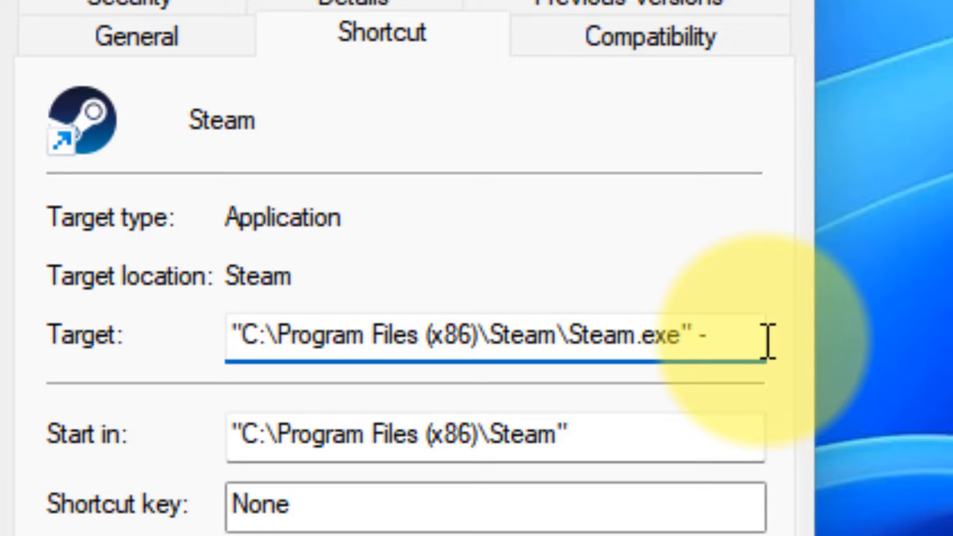
type("TCP")
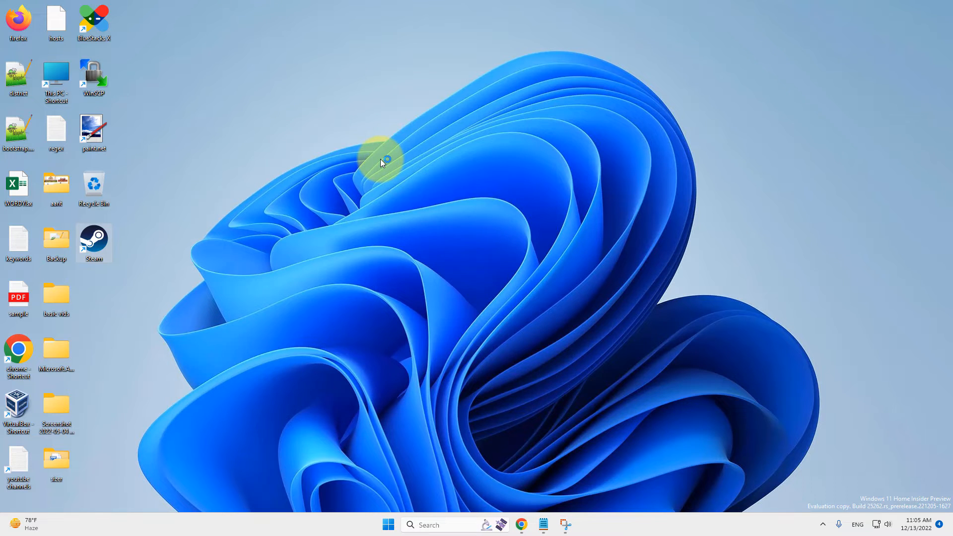
Launch Steam from the new shortcut with administrator rights, then close its window.
double_click(93, 239)
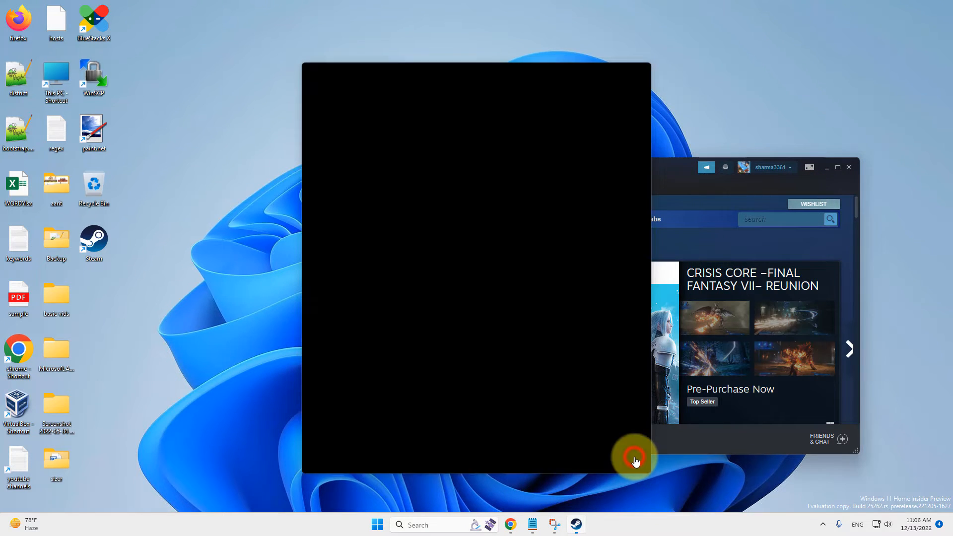
left_click(635, 458)
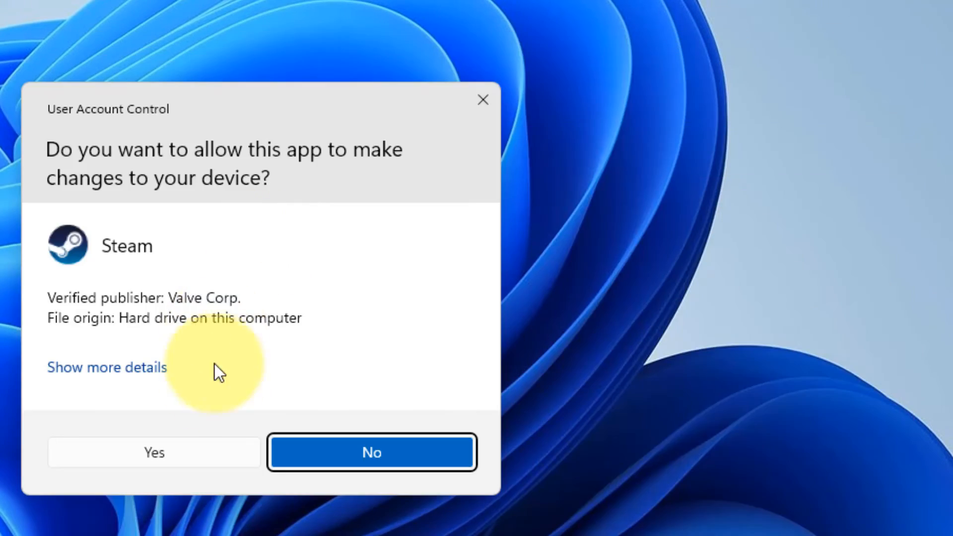
left_click(154, 453)
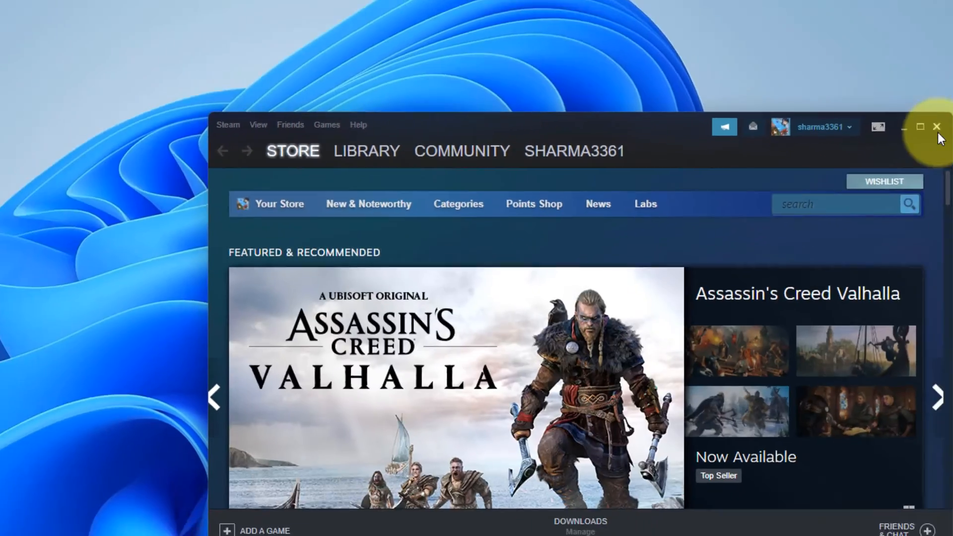
left_click(936, 126)
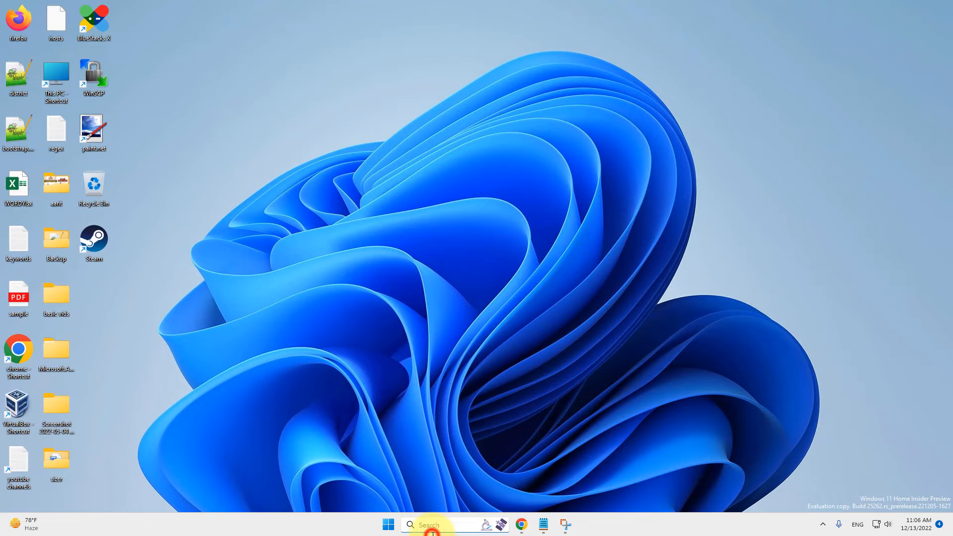
Bring up the Ethernet 3 connection's properties from Network Connections.
left_click(431, 524)
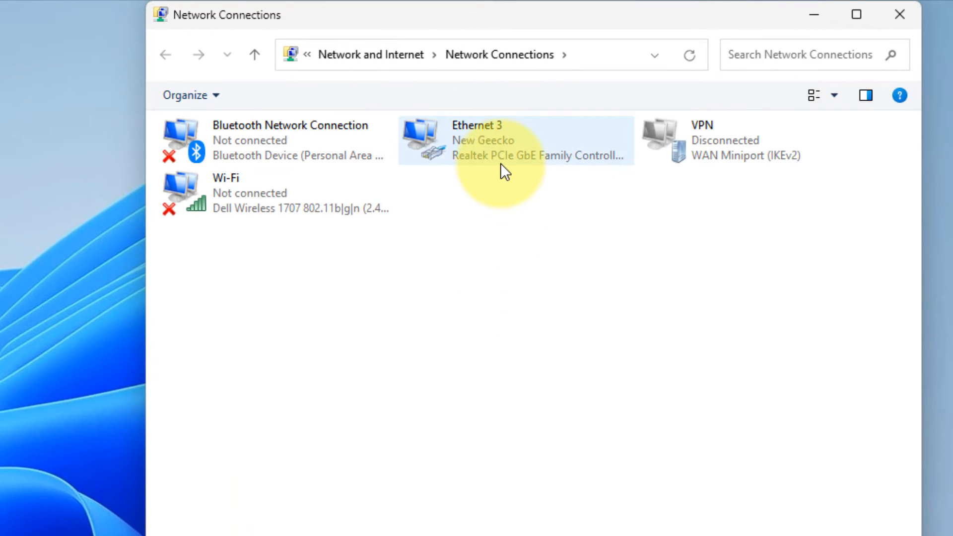
mouse_move(475, 163)
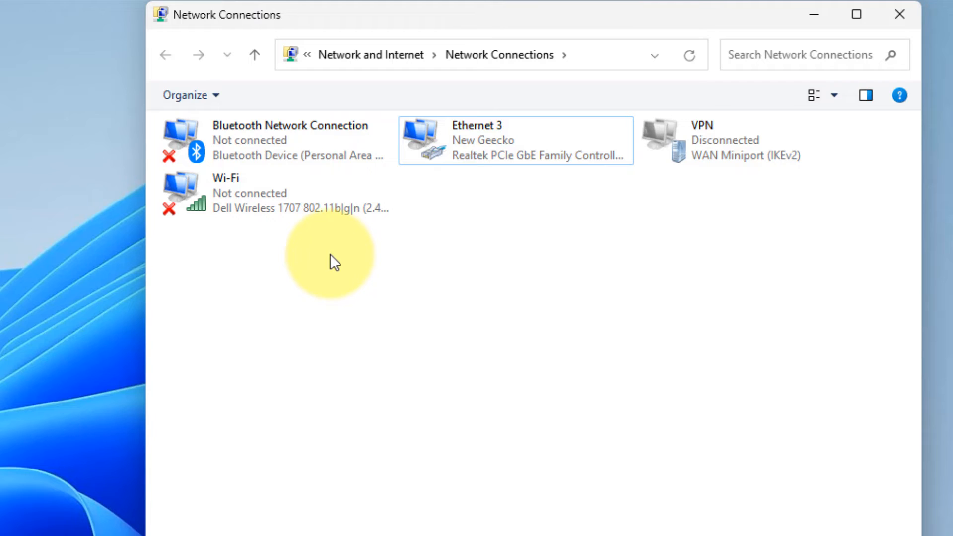
mouse_move(496, 146)
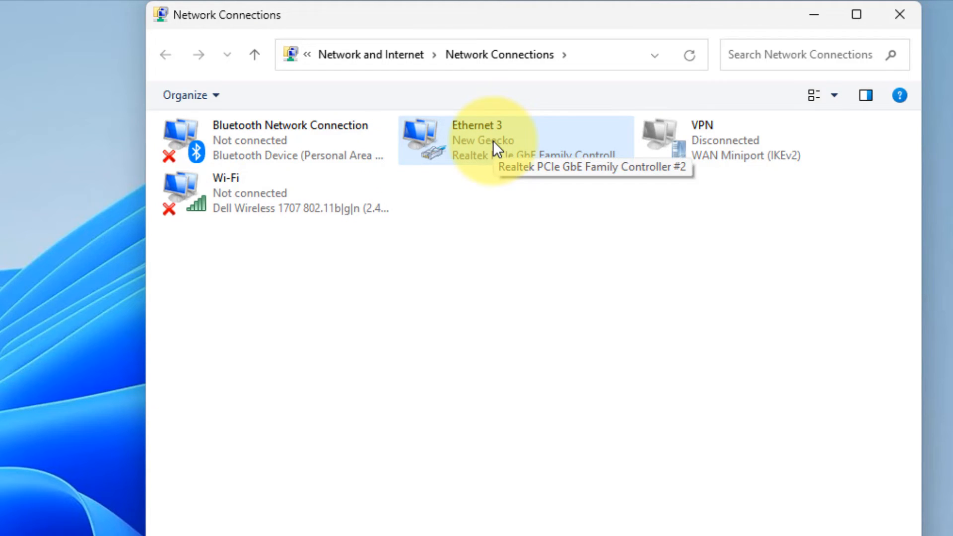
right_click(496, 146)
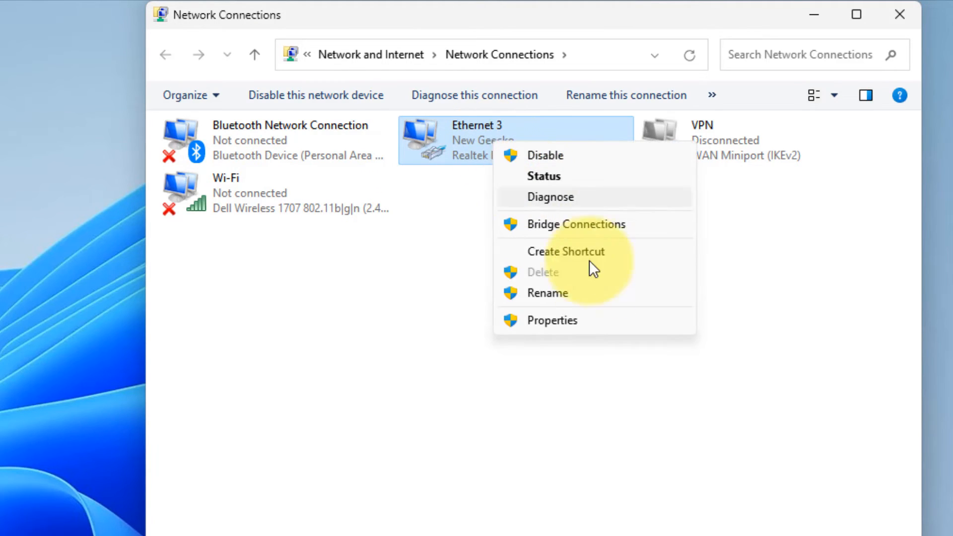
left_click(552, 321)
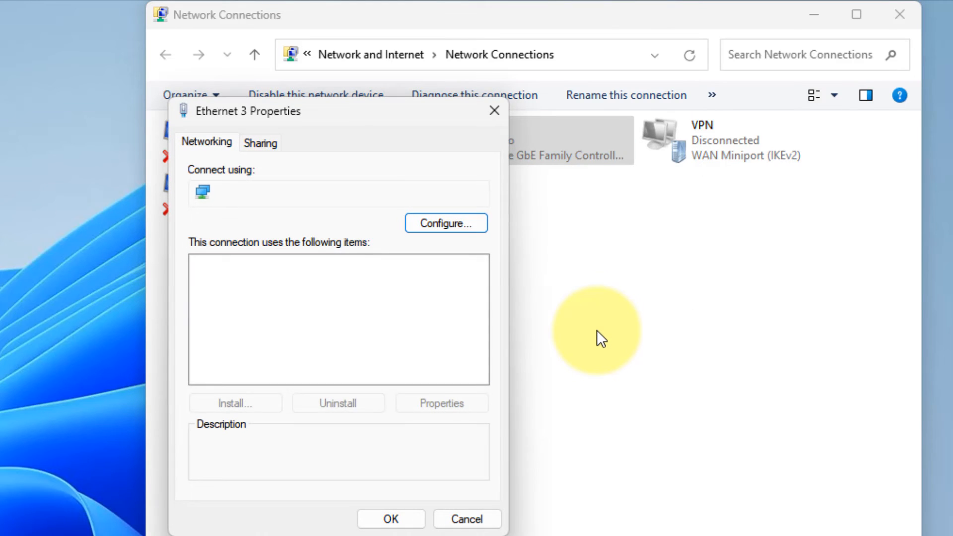
Show the Internet Protocol Version 4 (TCP/IPv4) settings for Ethernet 3.
left_click(294, 263)
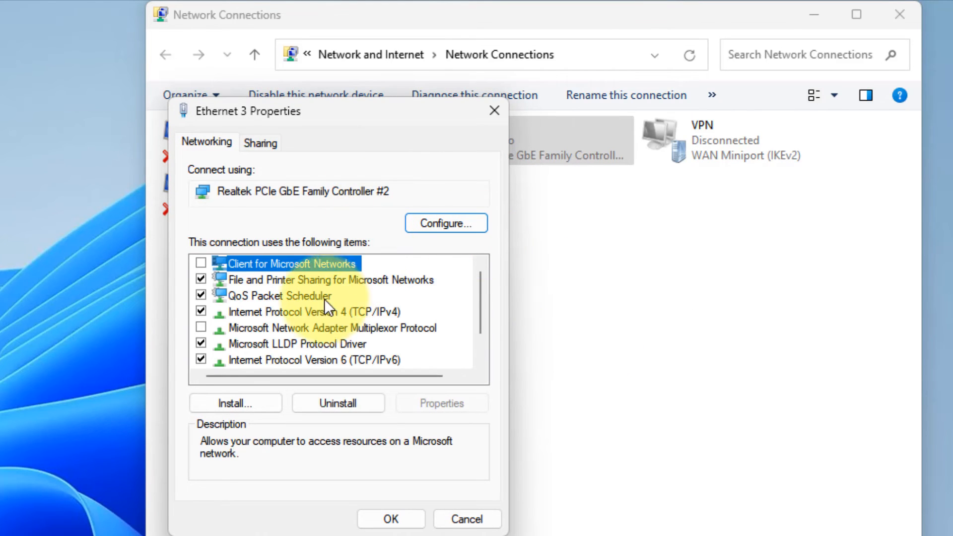
left_click(314, 312)
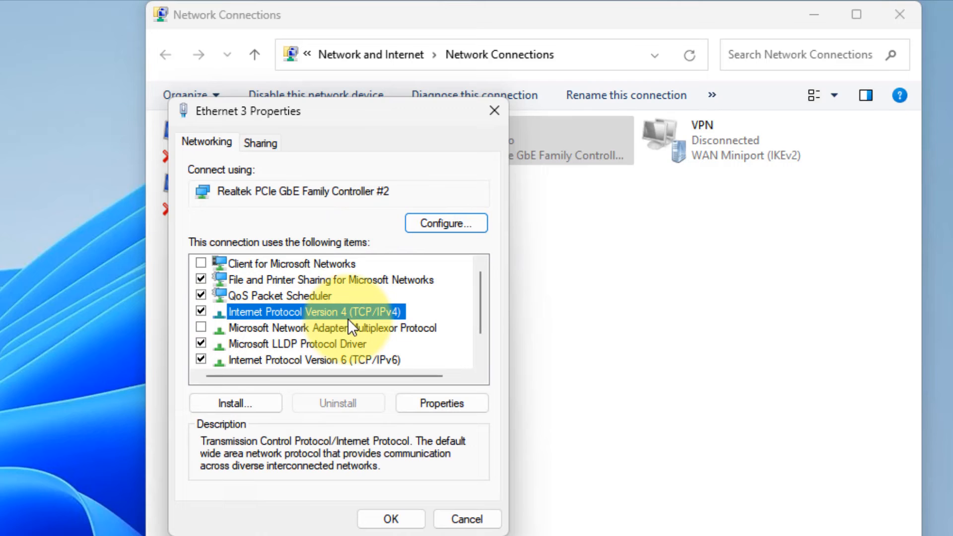
mouse_move(389, 327)
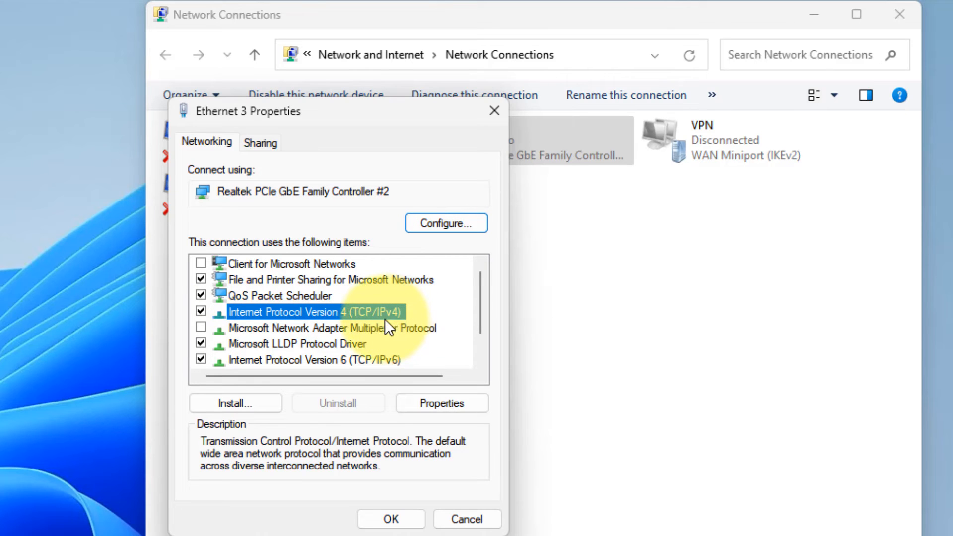
left_click(441, 403)
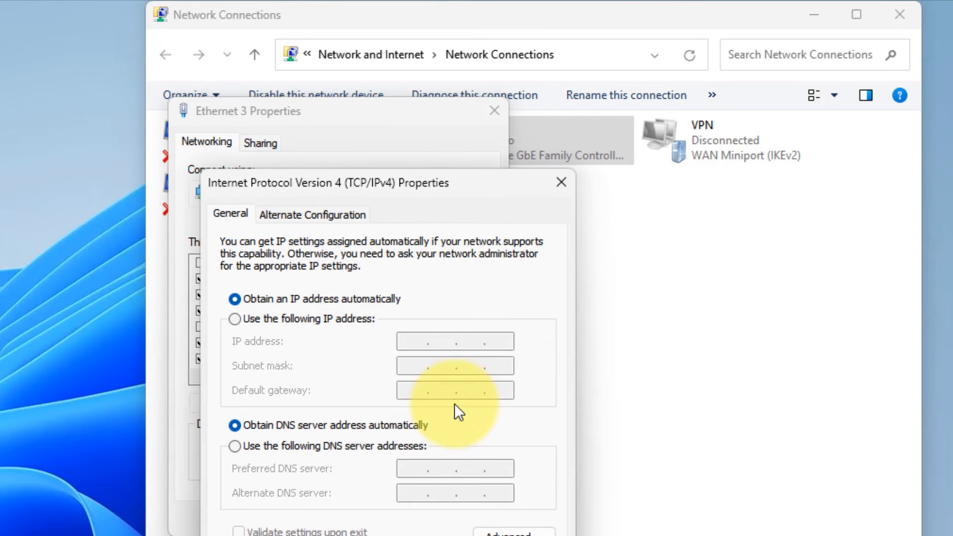
Set Ethernet 3 to manual DNS servers 1.1.1.1 and 1.0.0.1 and save.
left_click(234, 445)
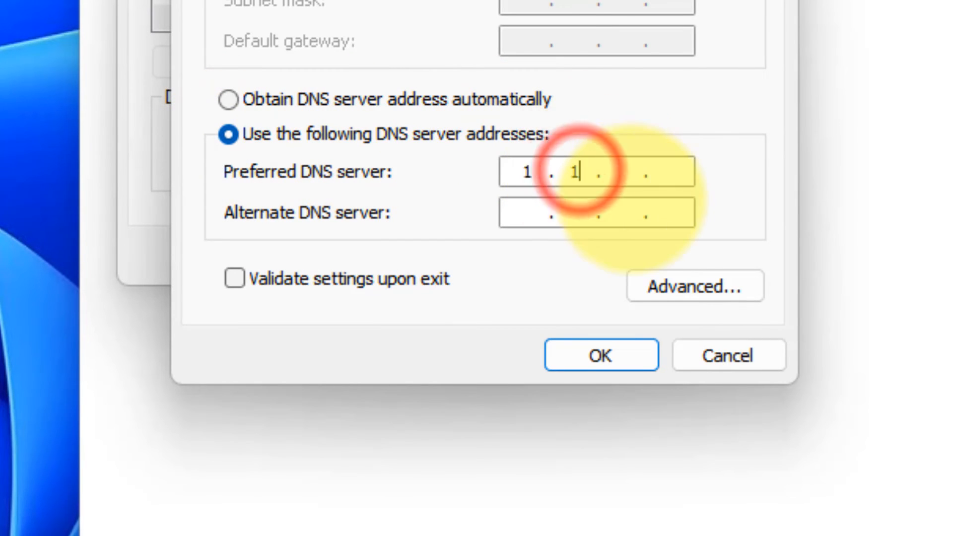
type("1")
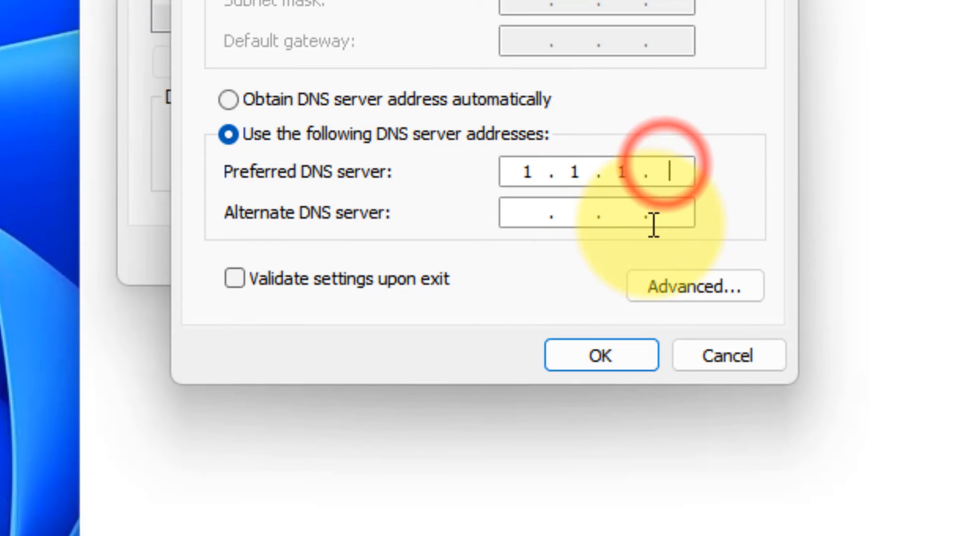
left_click(595, 212)
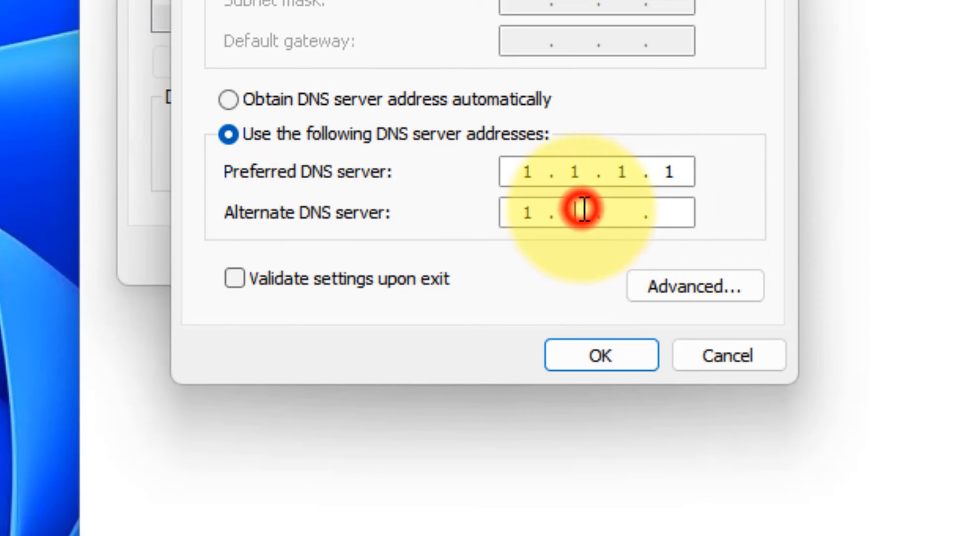
type("0.0")
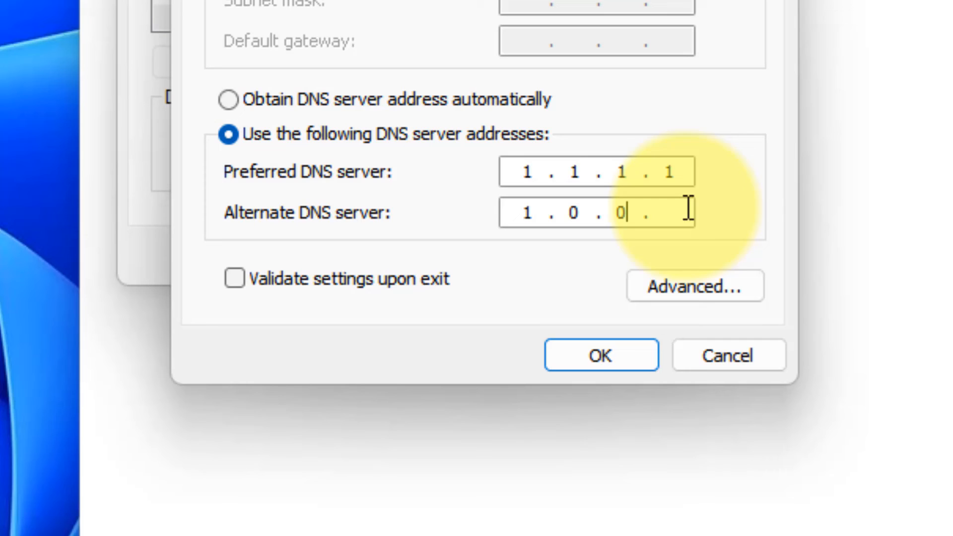
left_click(599, 355)
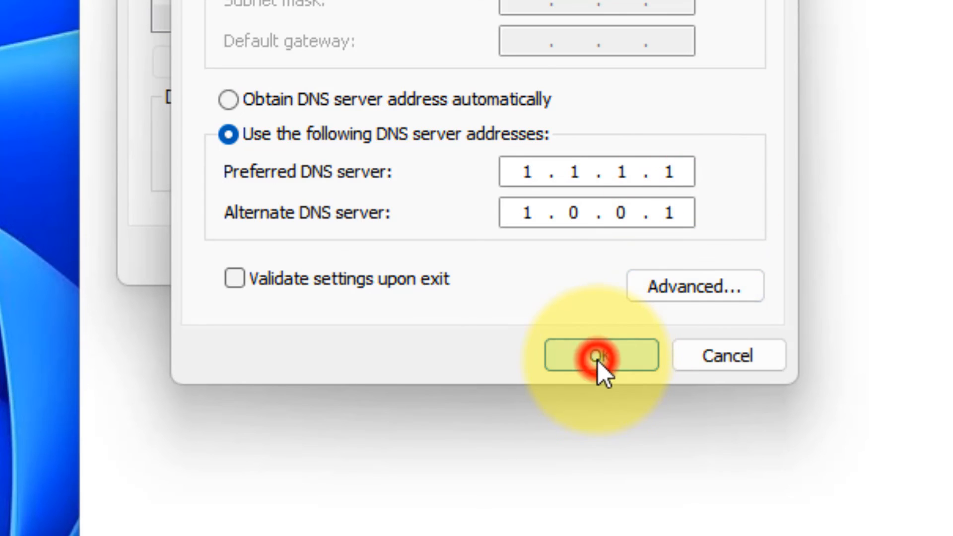
left_click(600, 355)
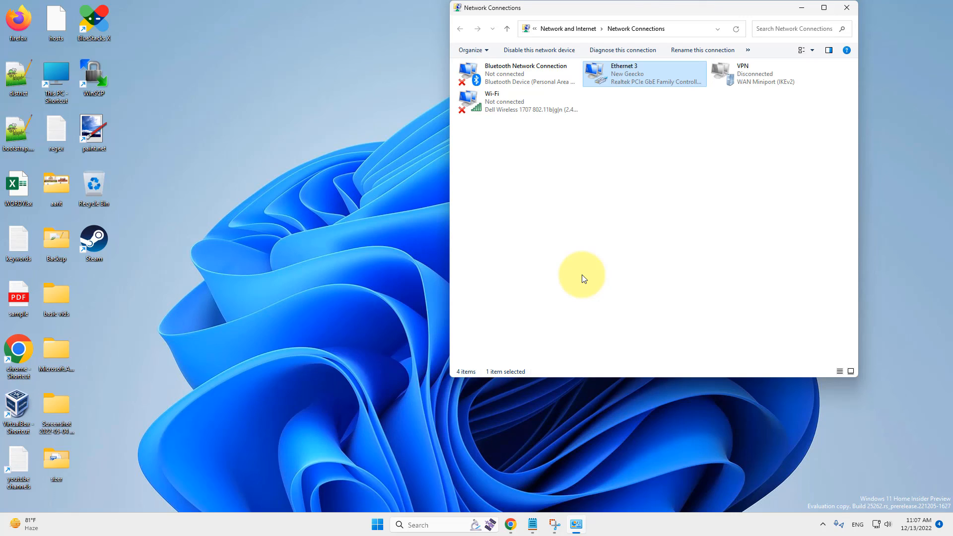
mouse_move(389, 233)
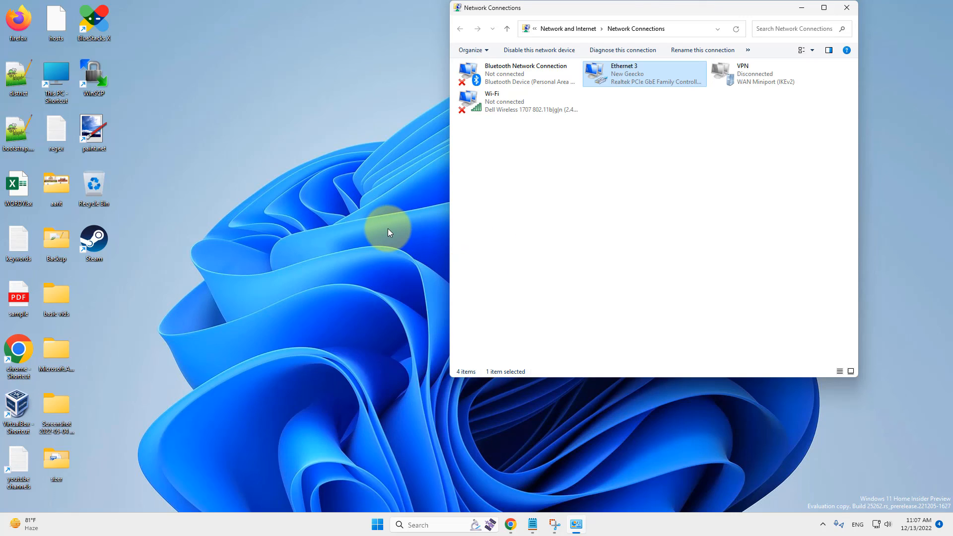